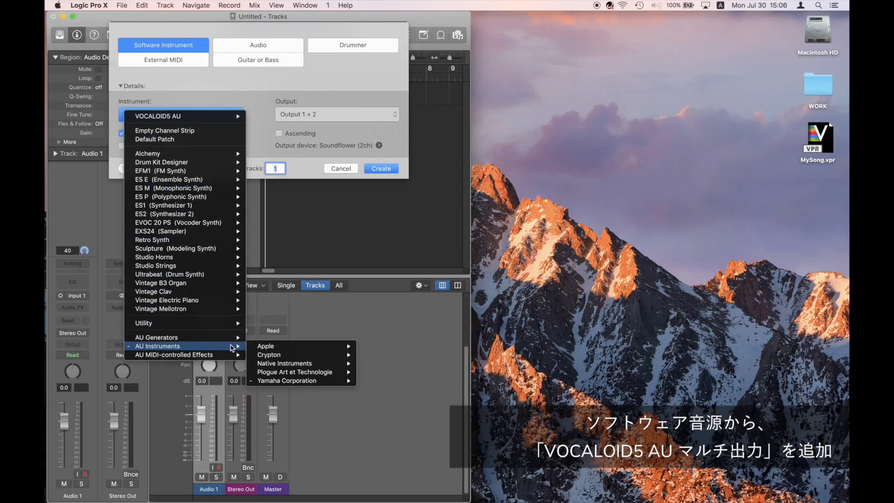
pyautogui.moveTo(286, 380)
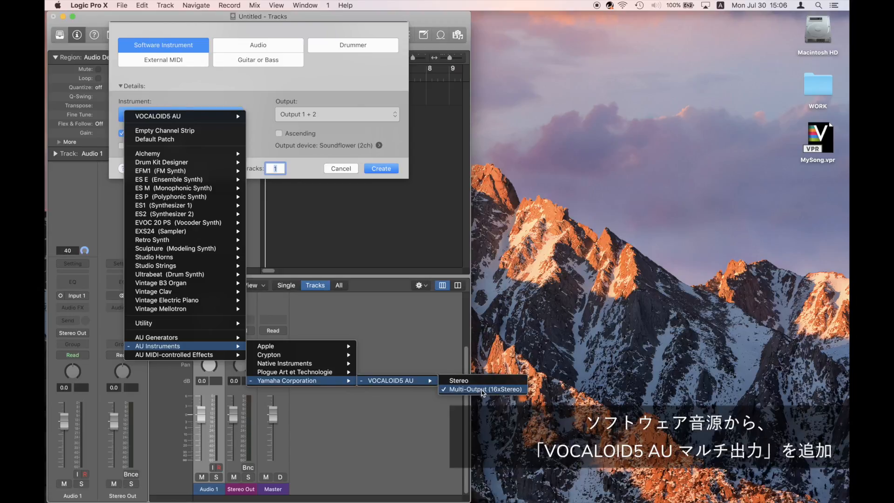
# Step: Create the VOCALOID5 AU Multi-Output (16xStereo) software instrument track
pyautogui.click(487, 389)
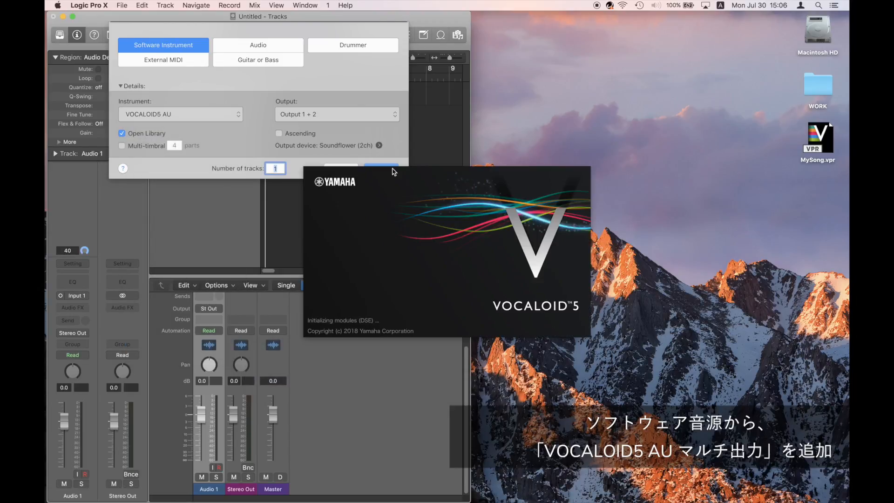
# Step: Import MySong.vpr into VOCALOID5 Editor, declining its tempo and time signature
pyautogui.click(379, 168)
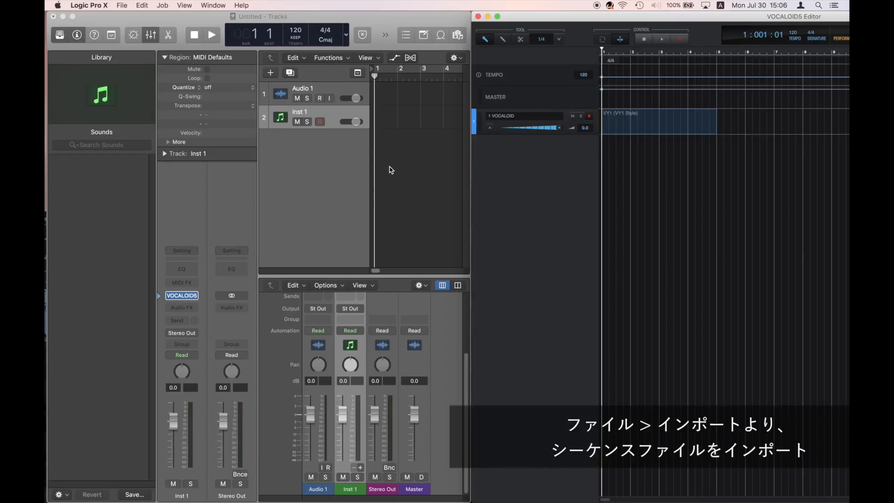
pyautogui.click(121, 5)
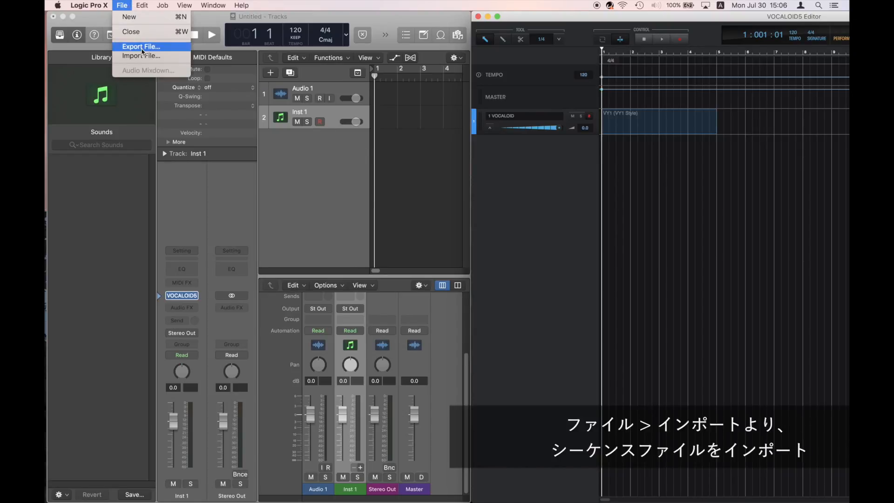
pyautogui.moveTo(142, 55)
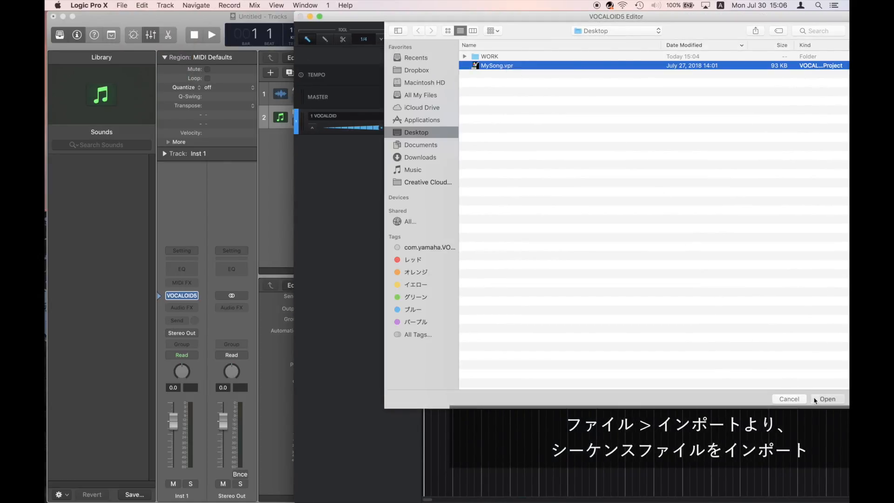
pyautogui.click(826, 398)
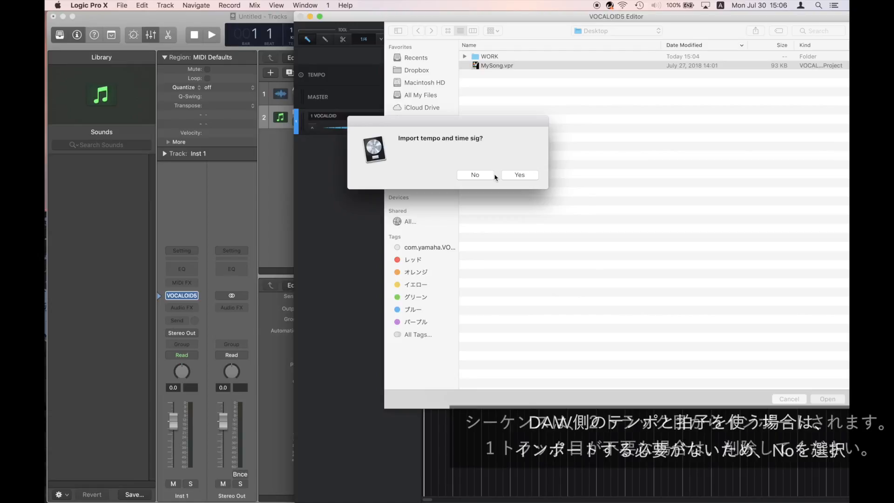
pyautogui.click(475, 174)
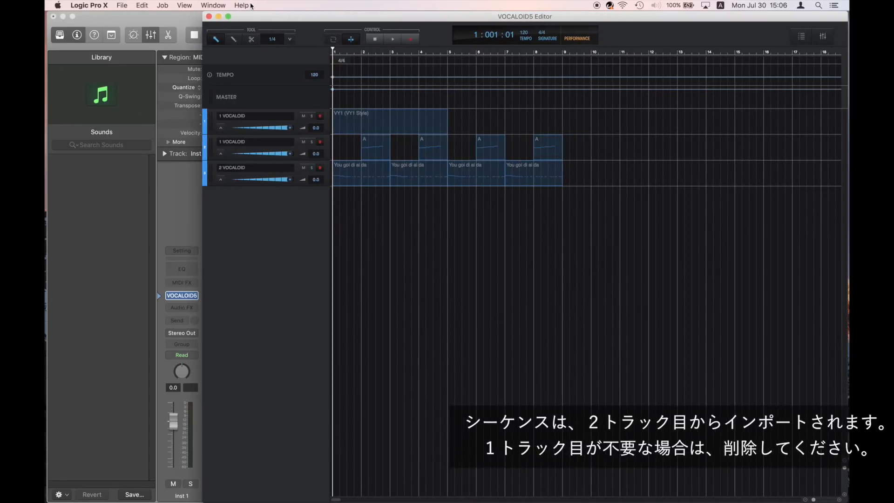
# Step: Delete the empty first track, leaving the two sung tracks
pyautogui.rightClick(328, 126)
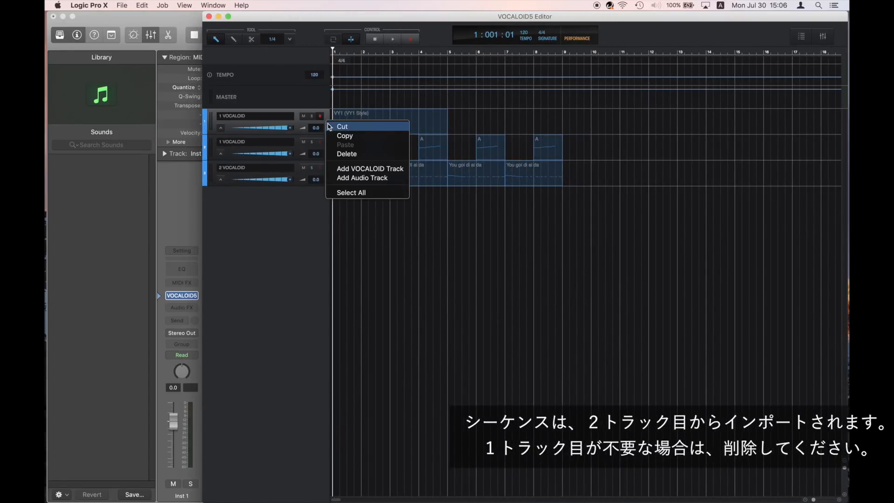
pyautogui.click(346, 154)
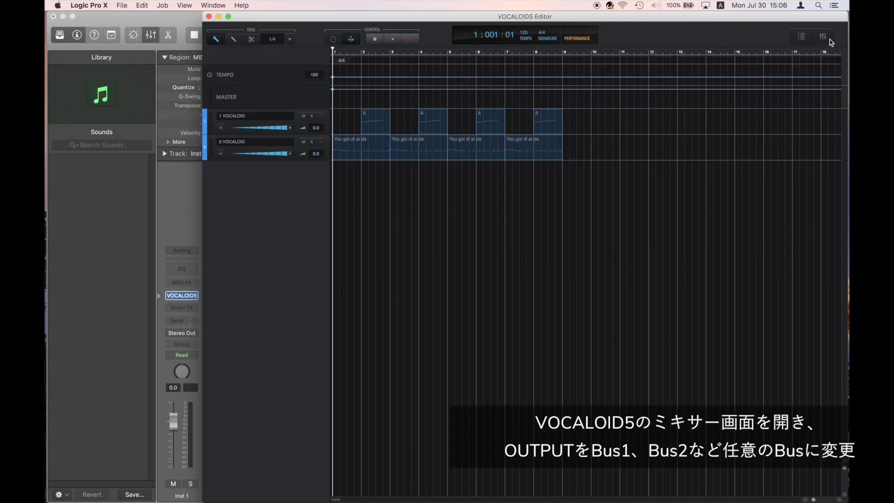
# Step: In the VOCALOID5 mixer, route track 1 to Bus 1 and track 2 to Bus 2
pyautogui.click(821, 36)
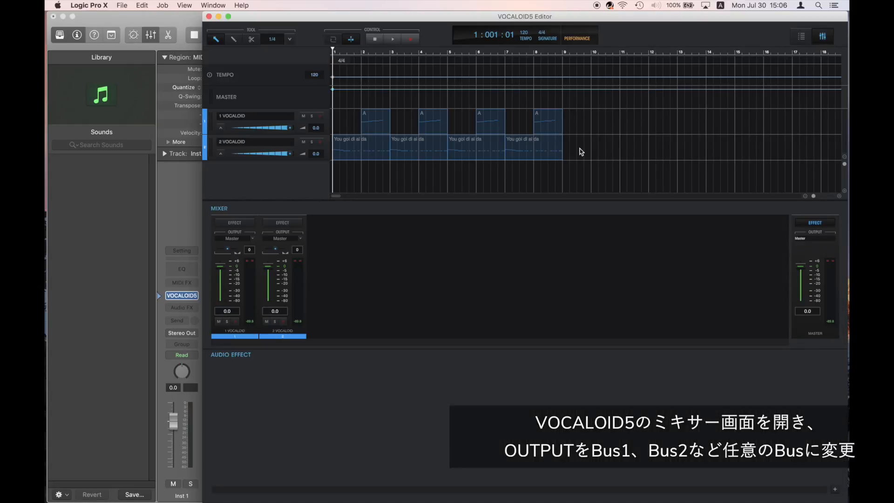
pyautogui.click(234, 238)
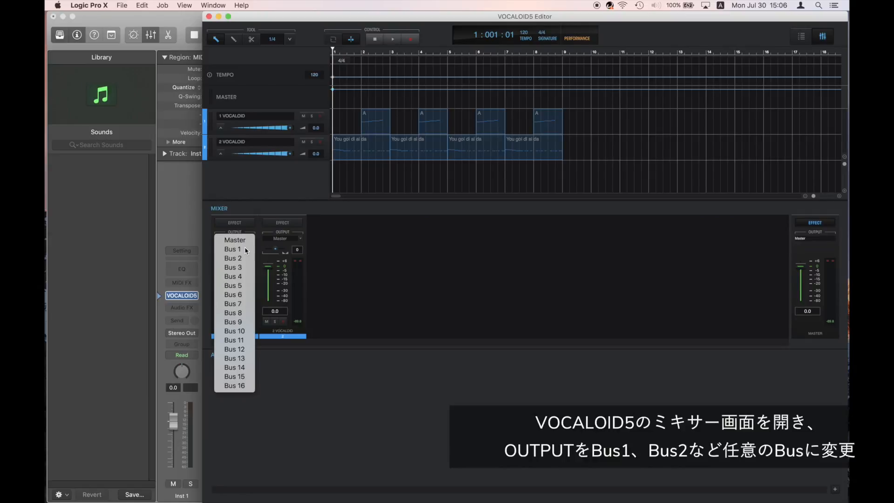
pyautogui.click(232, 248)
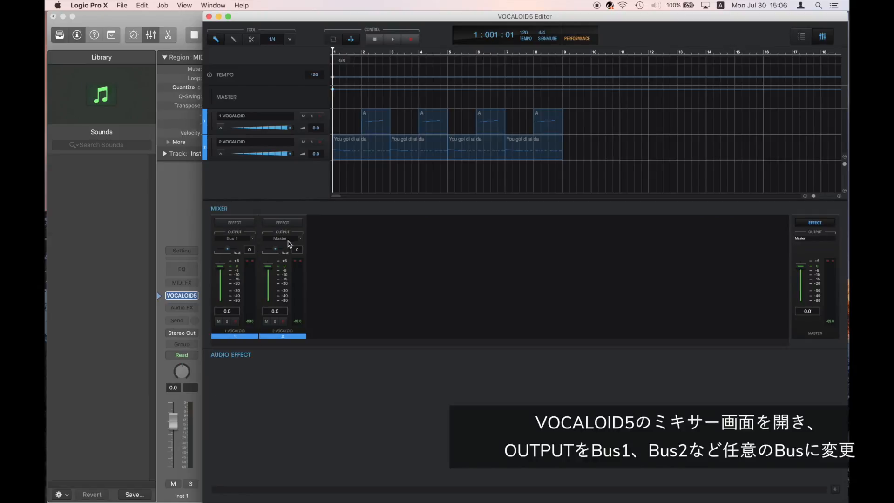
pyautogui.click(281, 237)
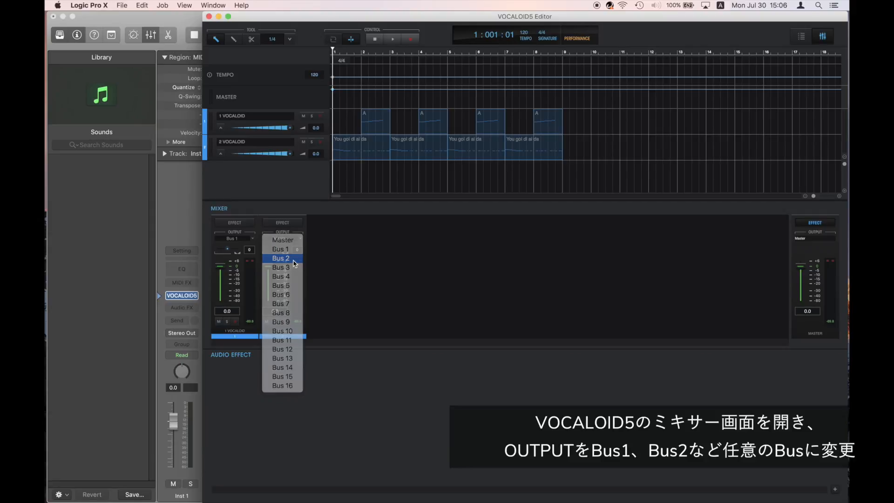
pyautogui.click(280, 257)
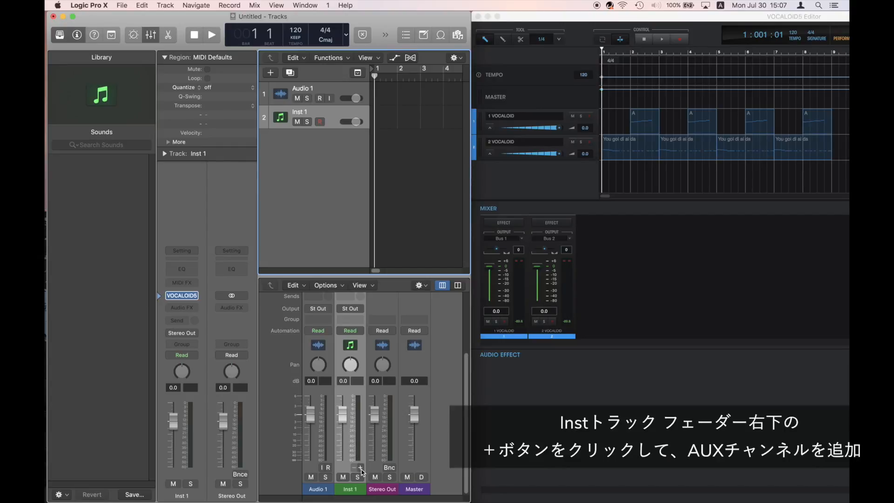
# Step: Add Aux 1 and Aux 2 channels from the Inst 1 channel strip
pyautogui.click(362, 467)
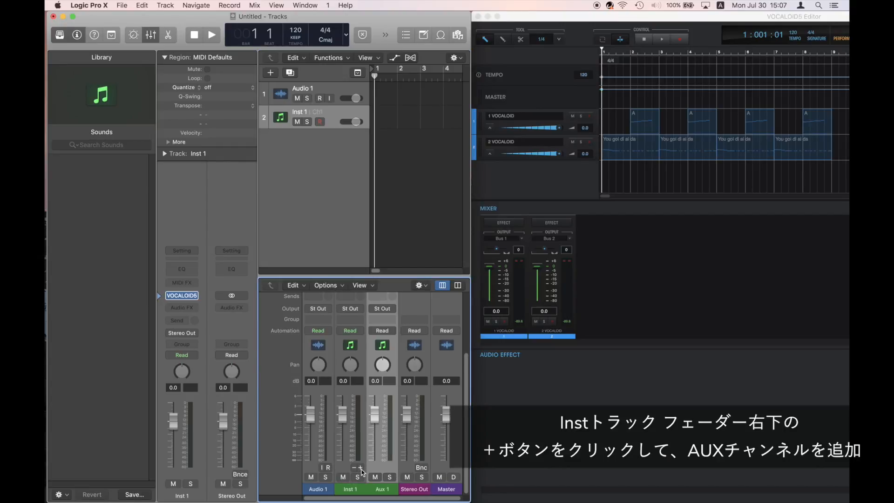
pyautogui.click(361, 467)
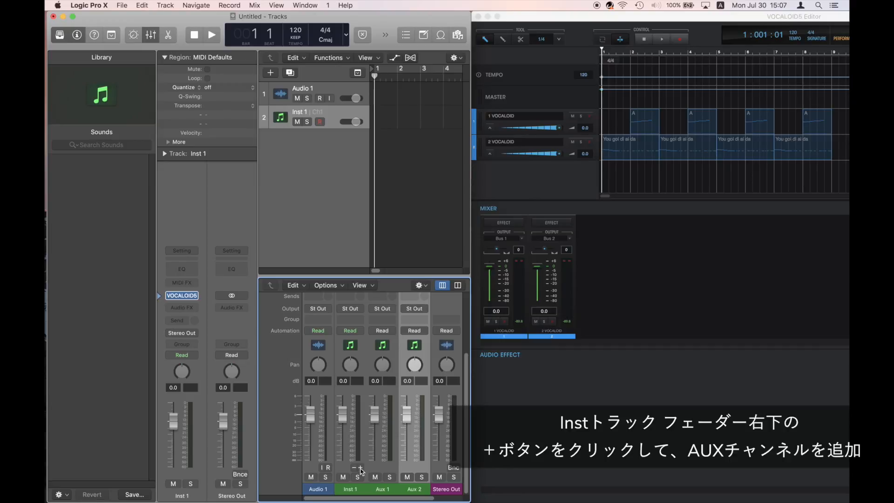